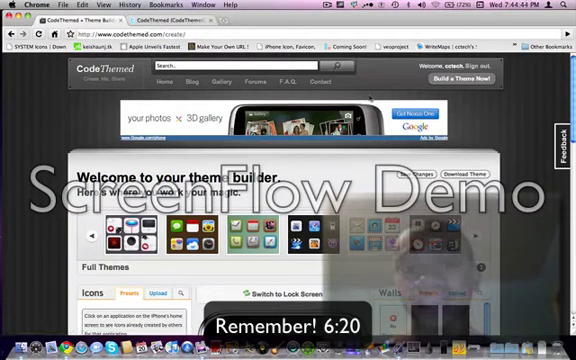
Scroll down the theme builder to the Full Themes carousel and preview a theme
scroll("down", 3)
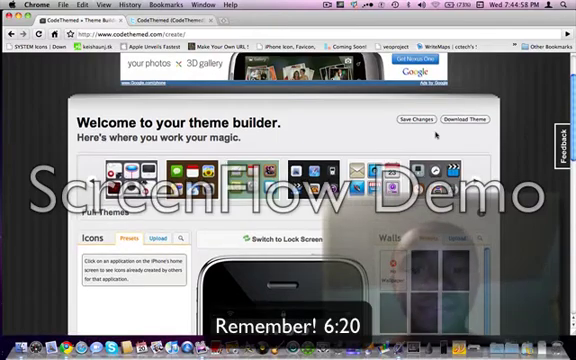
scroll("down", 3)
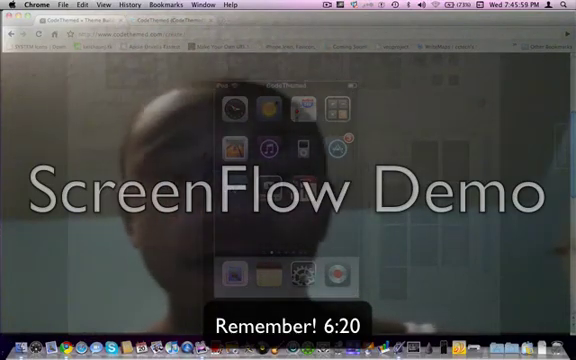
Step through the full themes to QS87 (Theme 5 of 9) and request applying it
left_click(424, 8)
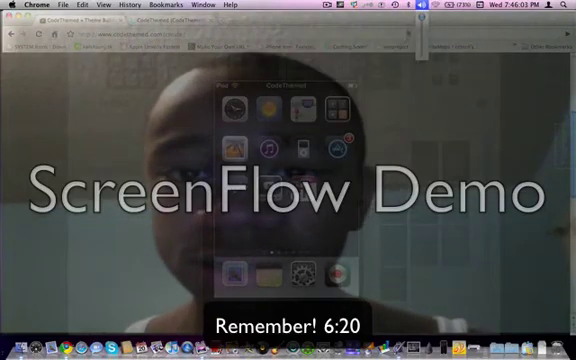
left_click(424, 9)
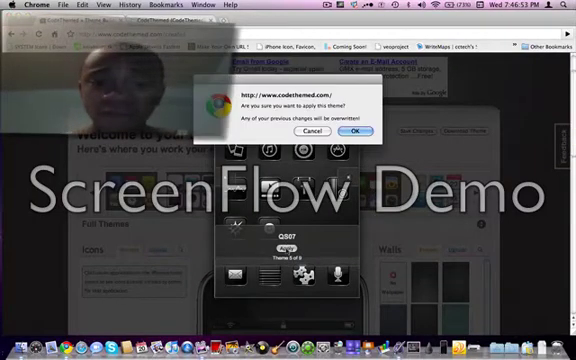
Confirm overwriting earlier changes with QS87 and dismiss the Done message
left_click(352, 131)
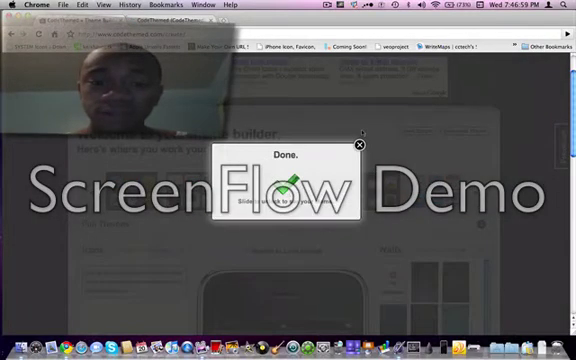
left_click(359, 146)
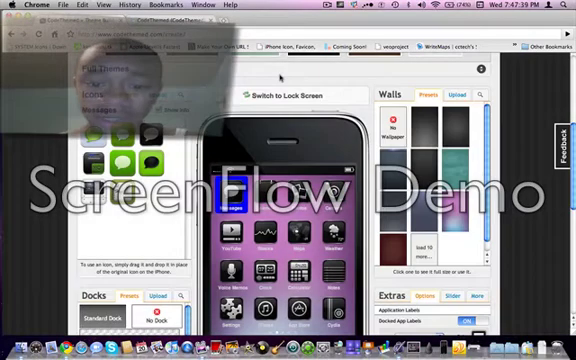
scroll("down", 3)
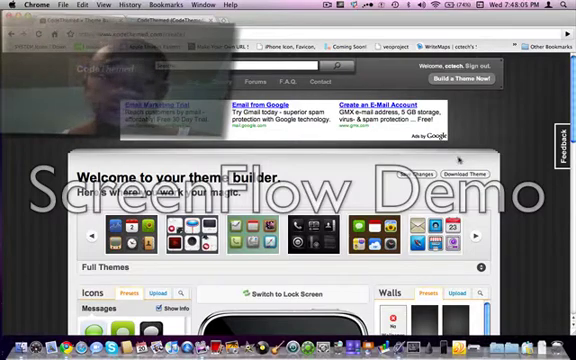
Scroll through the Icons, Walls, Docks and Extras panels of the customised theme
scroll("down", 3)
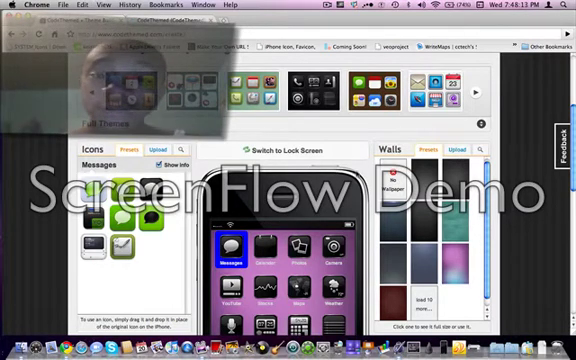
scroll("down", 3)
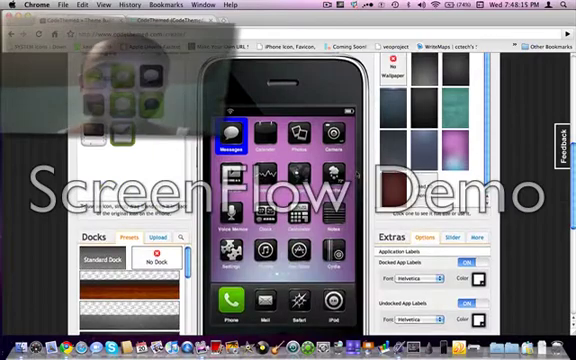
scroll("down", 3)
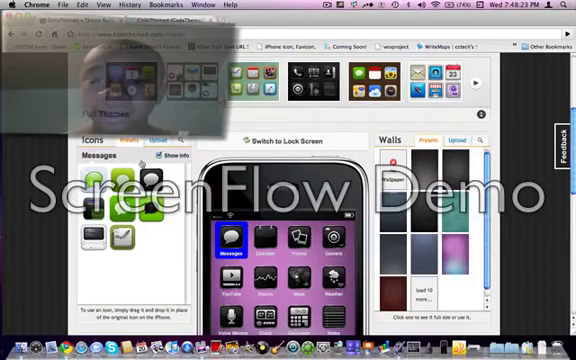
scroll("down", 3)
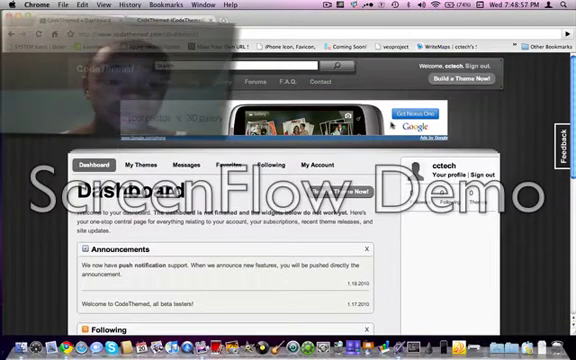
Scroll the CodeThemed homepage showing the 'Create, Mix, and Share' tagline and beta invitation
scroll("down", 3)
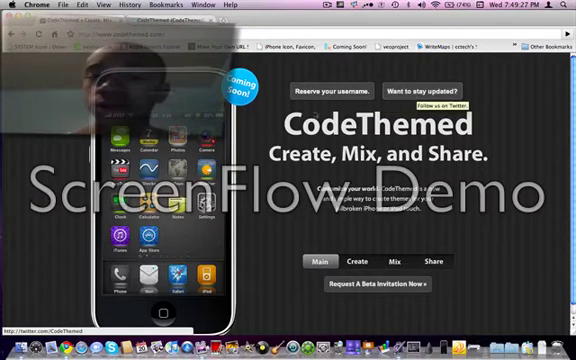
mouse_move(324, 91)
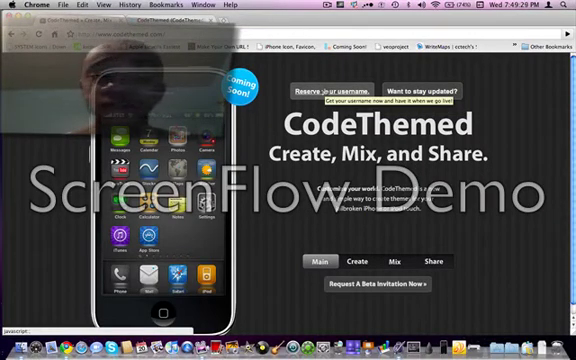